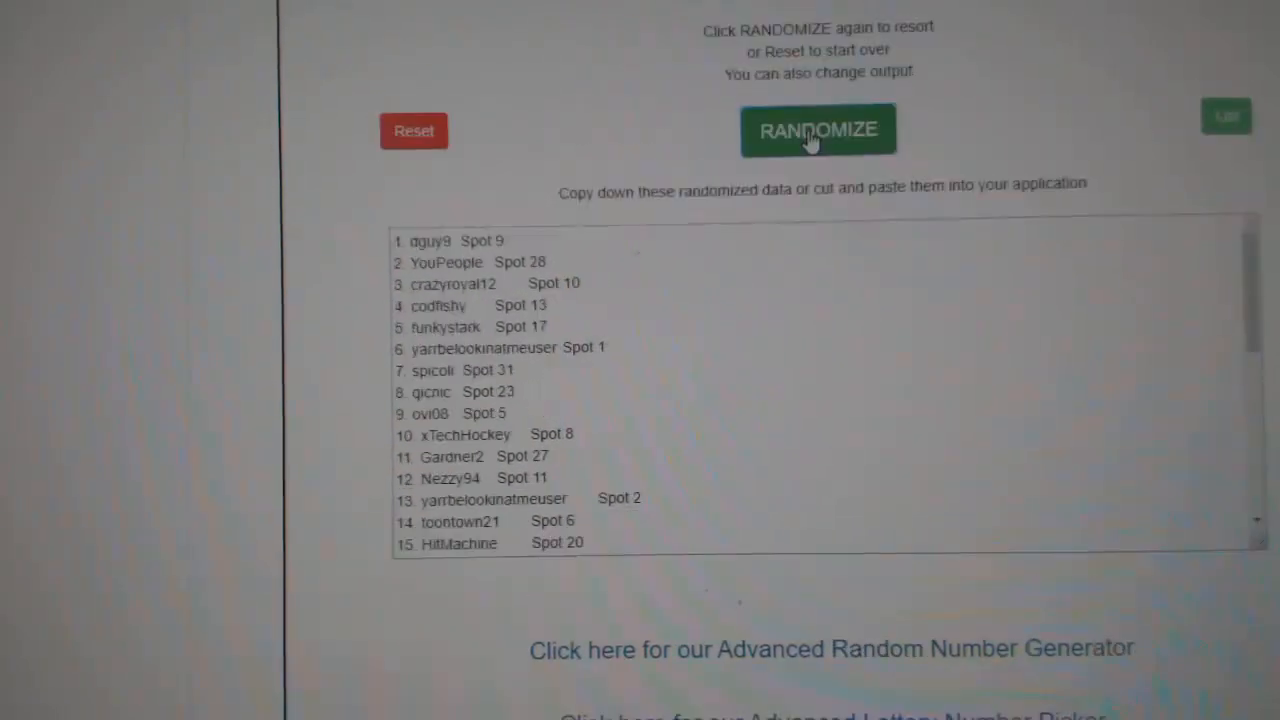
Reshuffle the NHL team names in List Randomizer and paste the new order into column C beside the usernames
{"action": "left_click", "coordinate": [818, 130]}
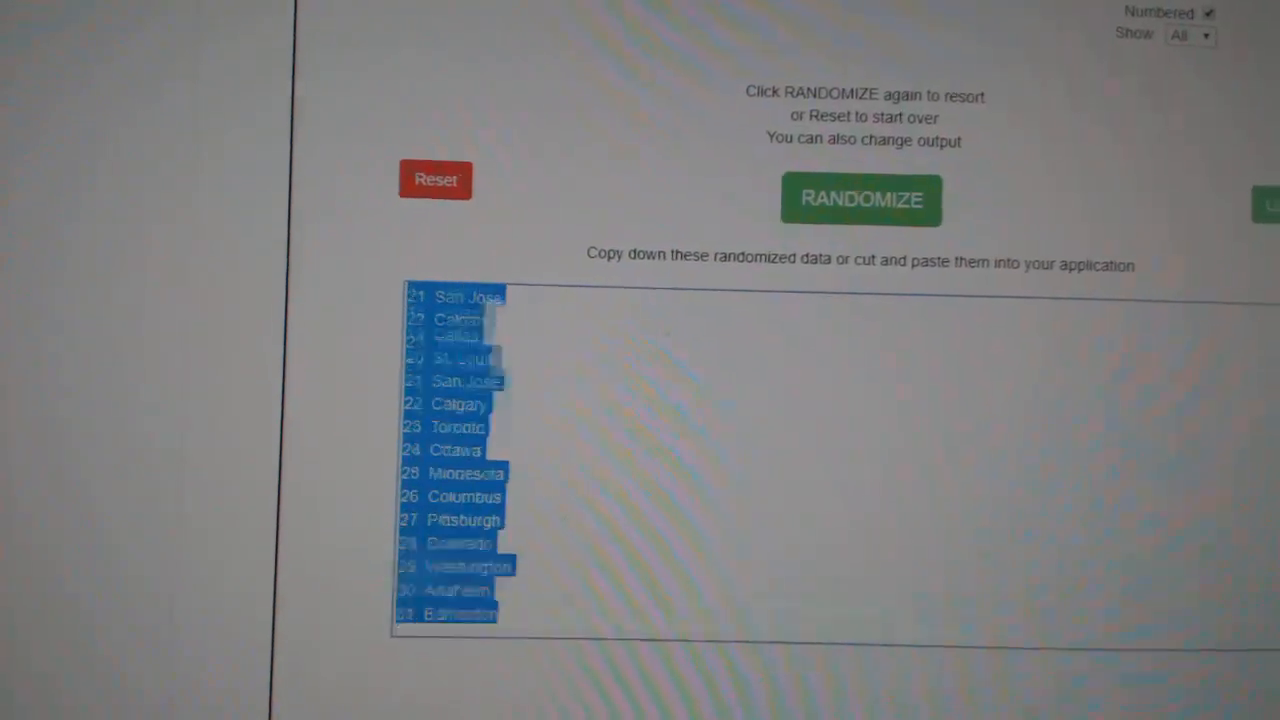
{"action": "left_click", "coordinate": [860, 200]}
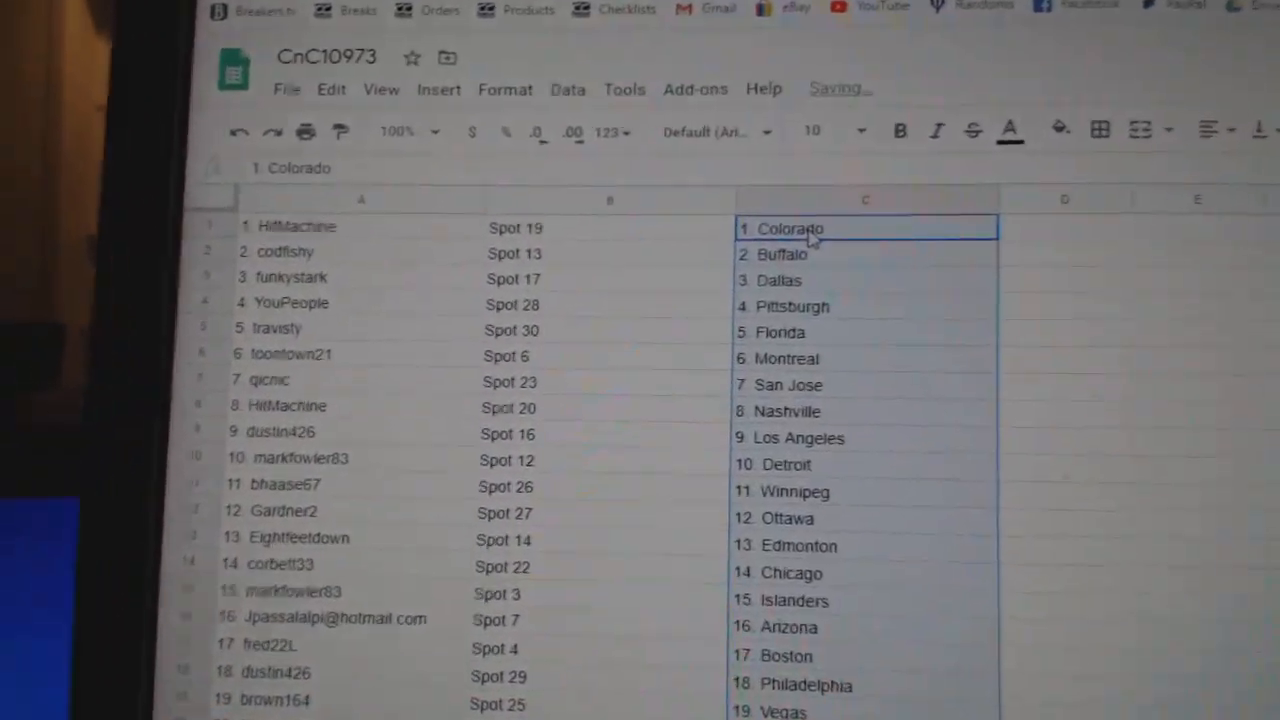
{"action": "left_click", "coordinate": [276, 276]}
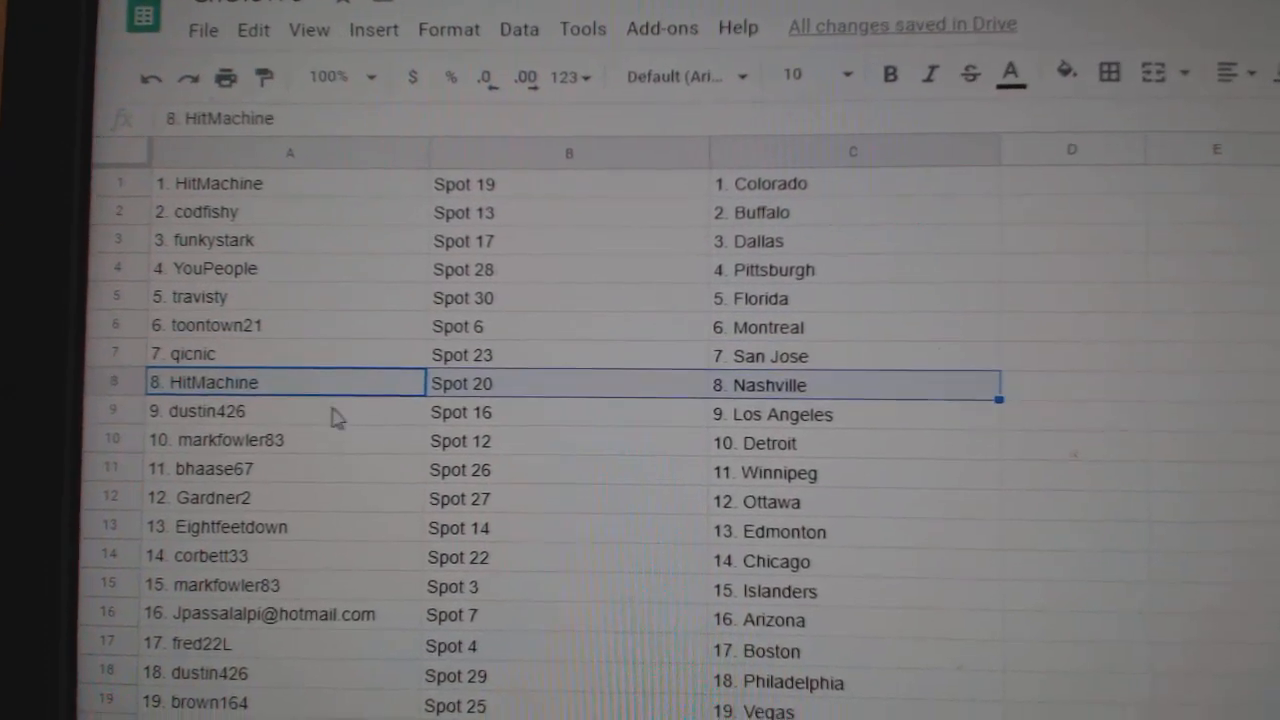
{"action": "left_click", "coordinate": [290, 412]}
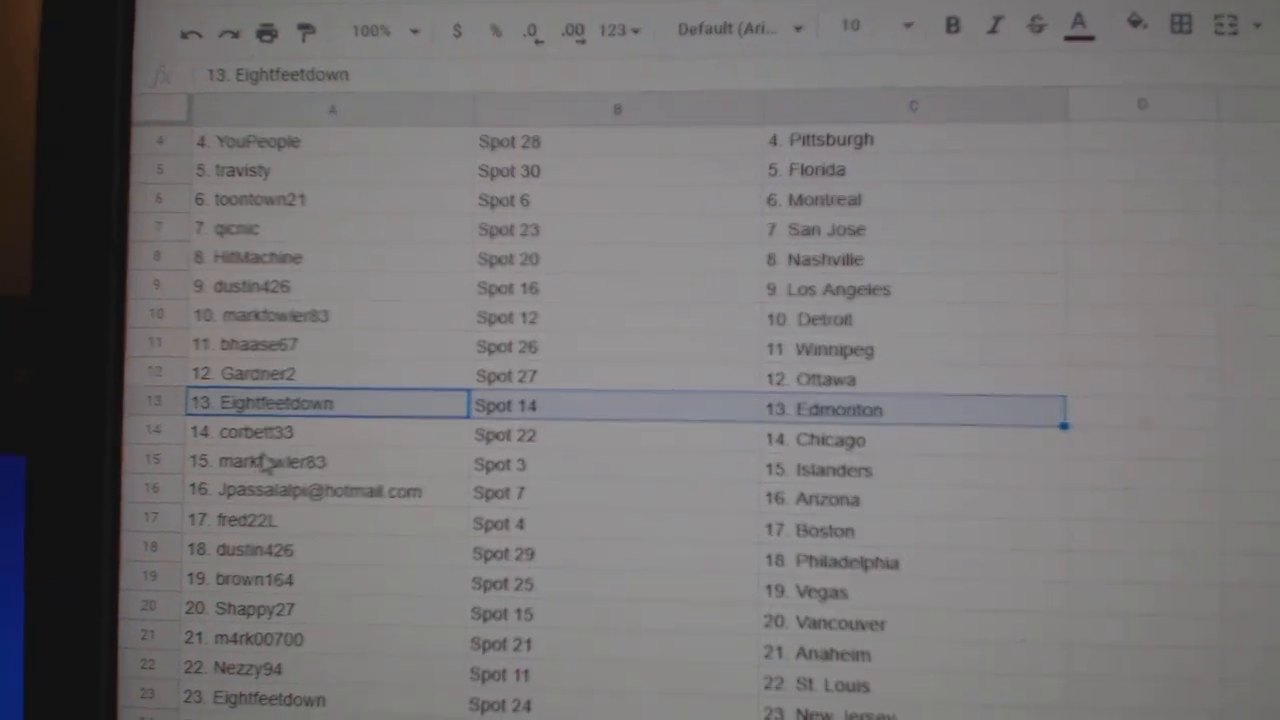
{"action": "left_click", "coordinate": [328, 460]}
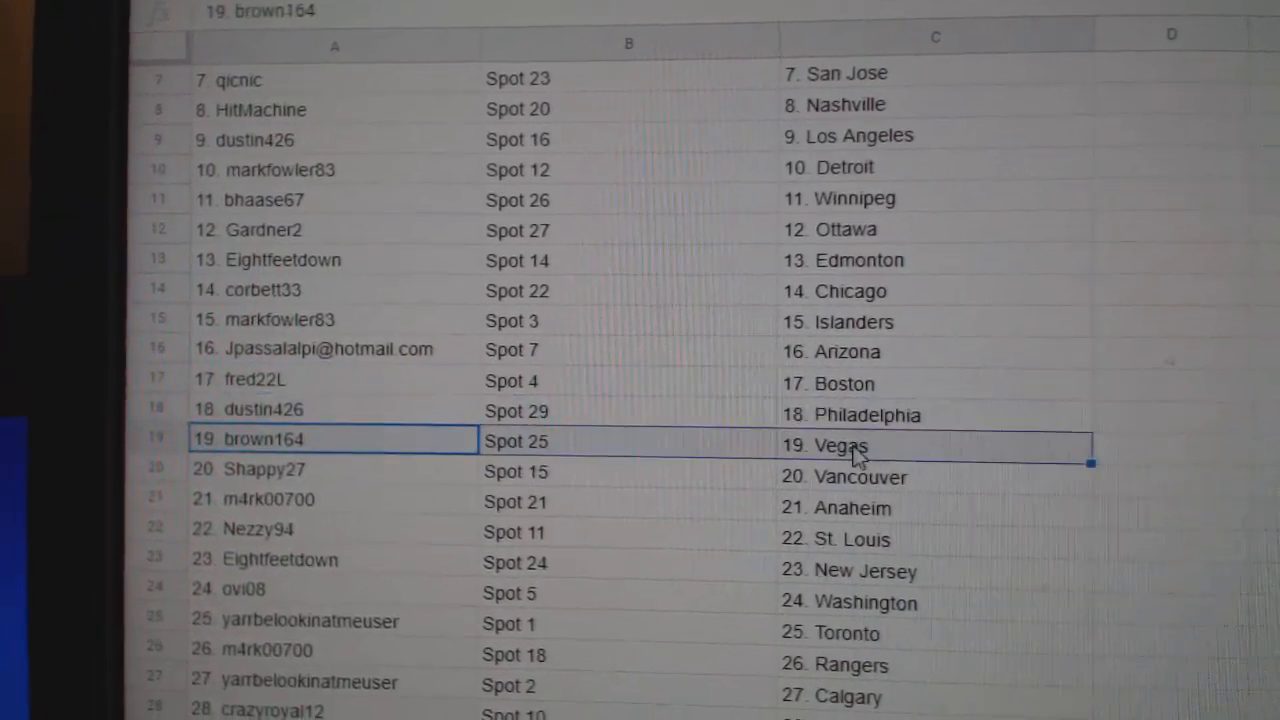
{"action": "left_click", "coordinate": [268, 486]}
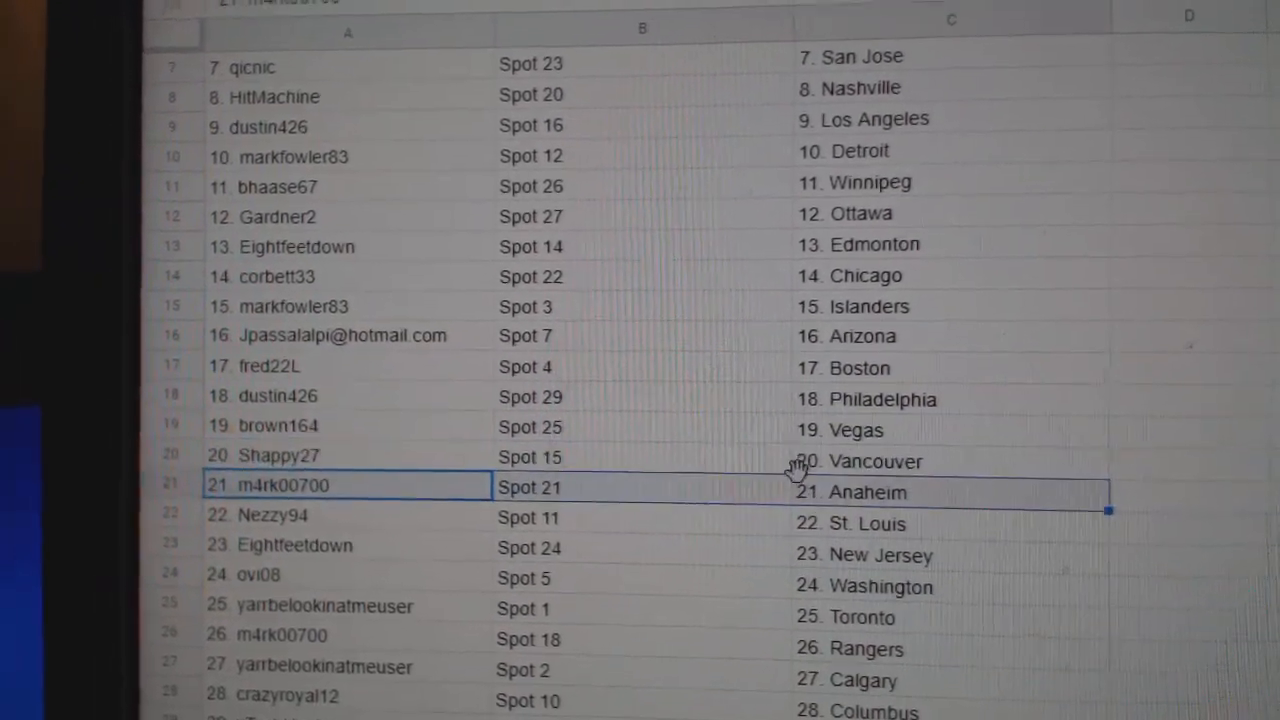